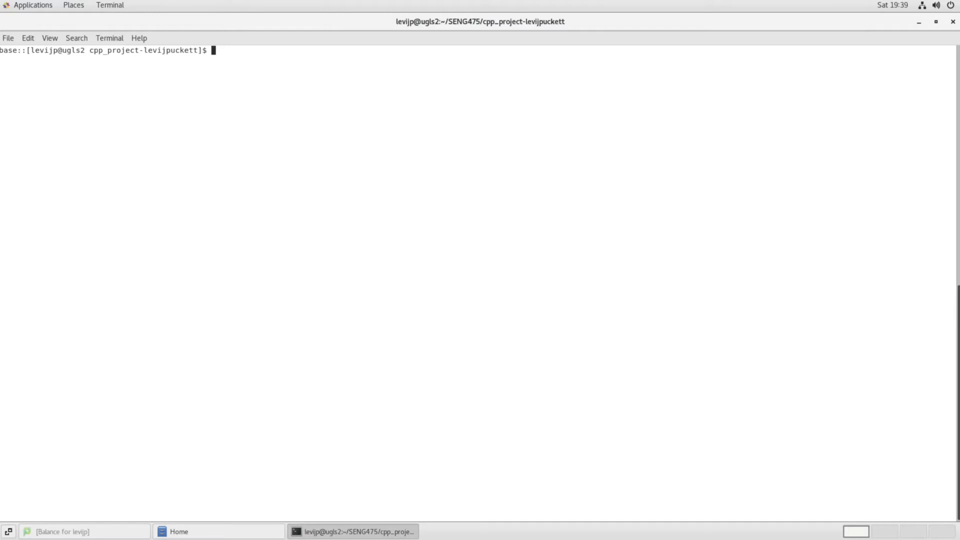
Run bin/sorting_visualizer so the Bubble, Insertion and Quick Sort colour rows appear.
type("bin/sorting_visualizer")
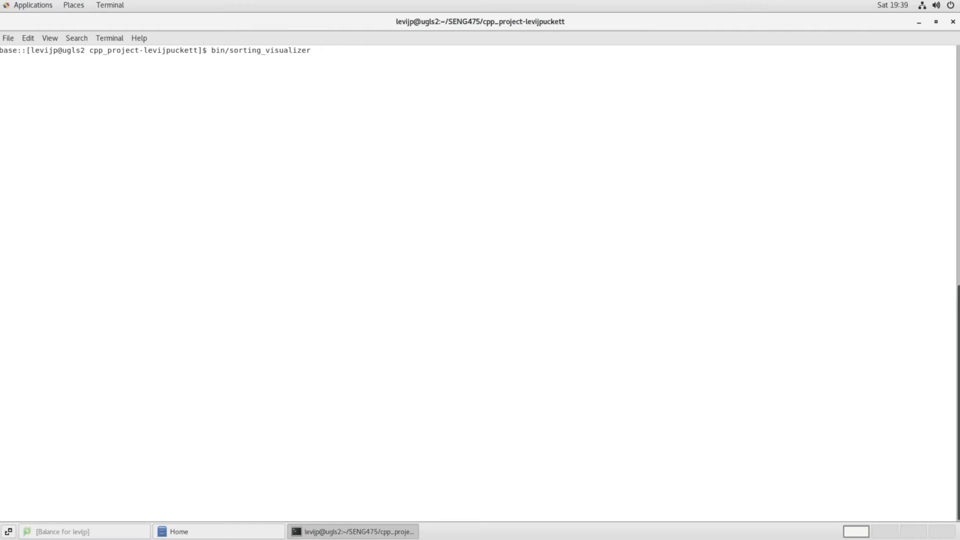
key("Return")
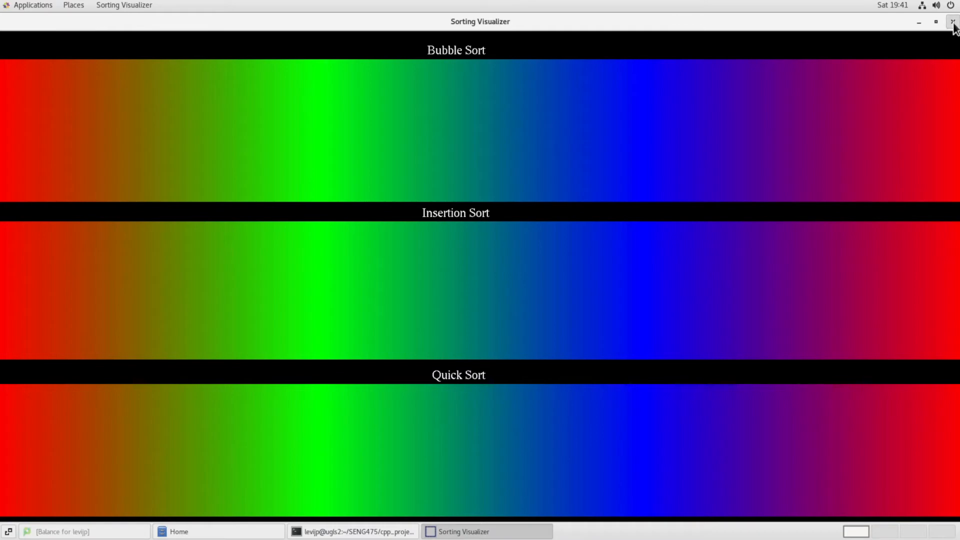
Close the visualizer window and open app/sorting_visualizer.cpp in vim.
left_click(952, 21)
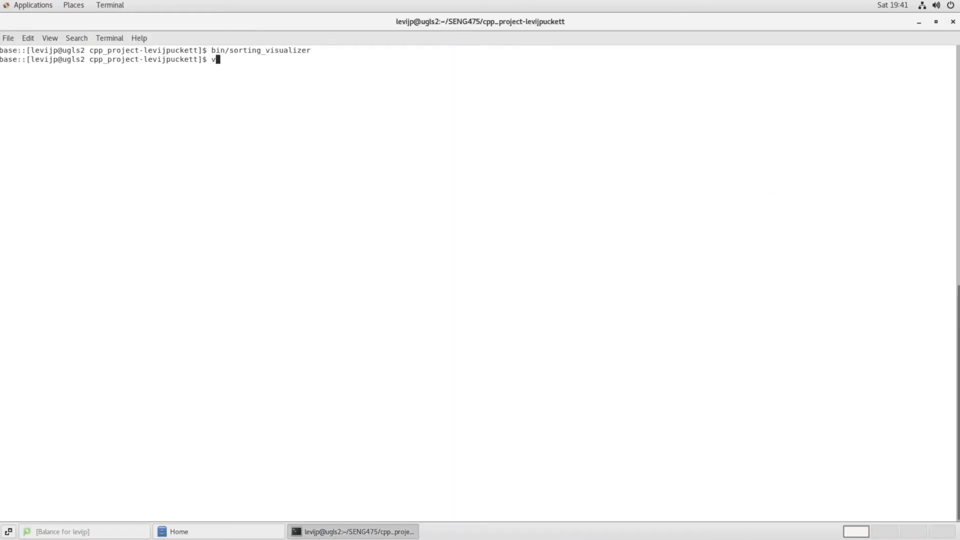
type("im app/sorting_visualizer.cpp")
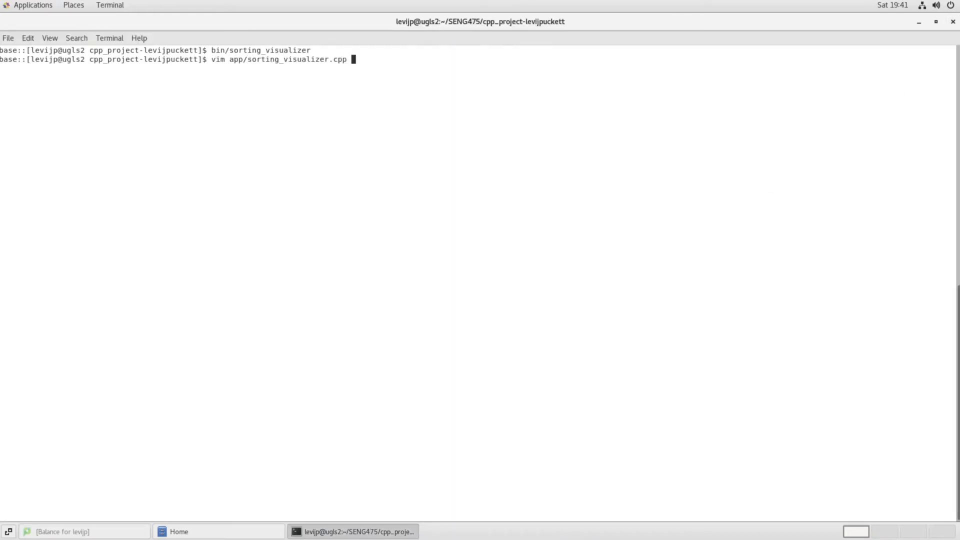
key("Return")
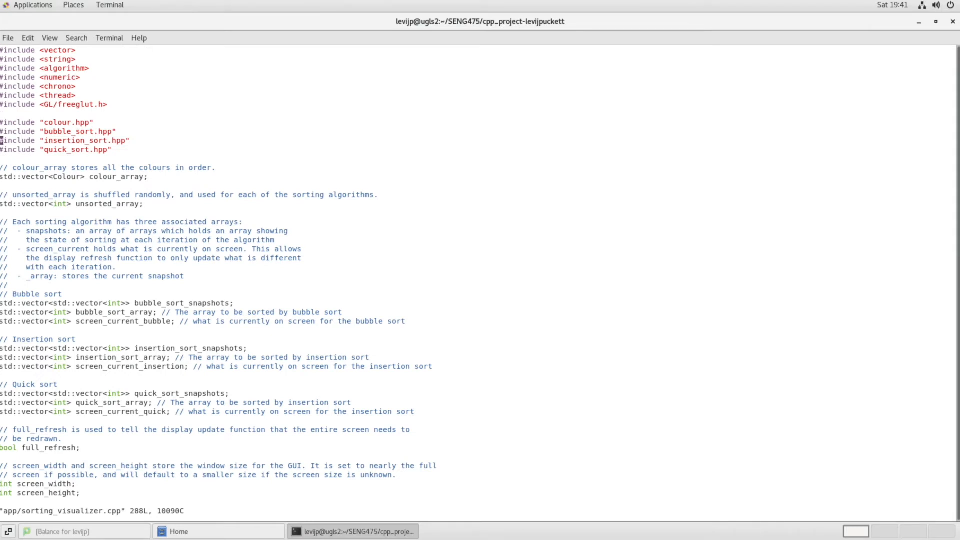
Scroll through the source down to the display_refresh colour-bar drawing code.
scroll("down", 3)
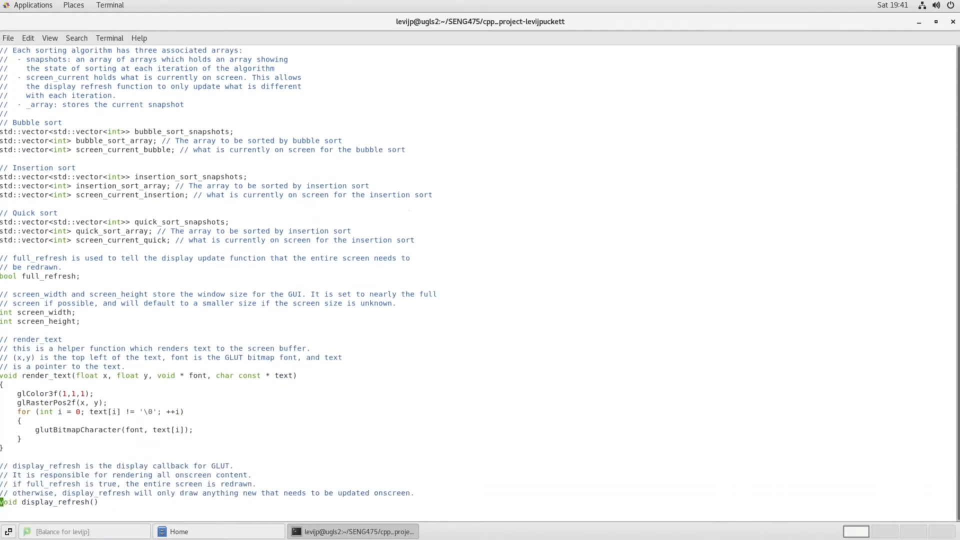
scroll("down", 3)
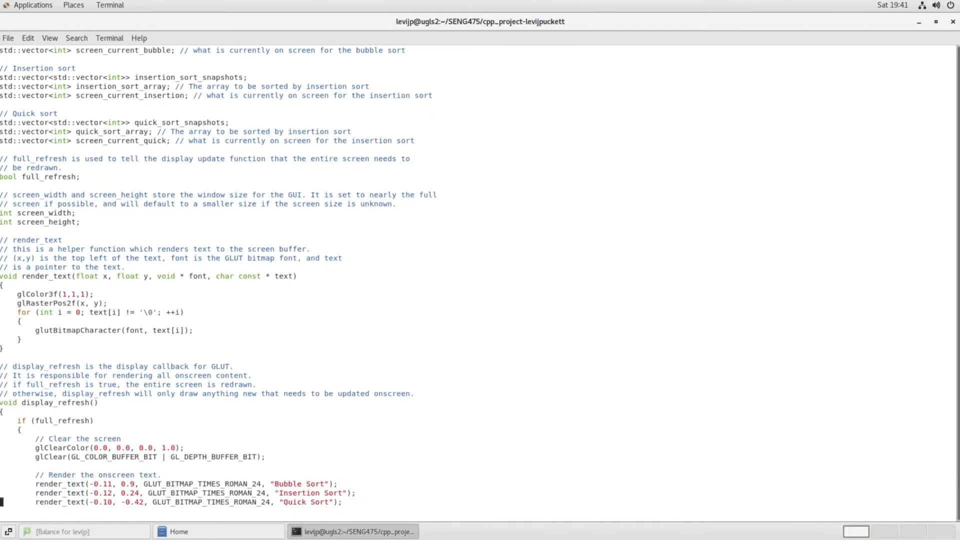
scroll("down", 3)
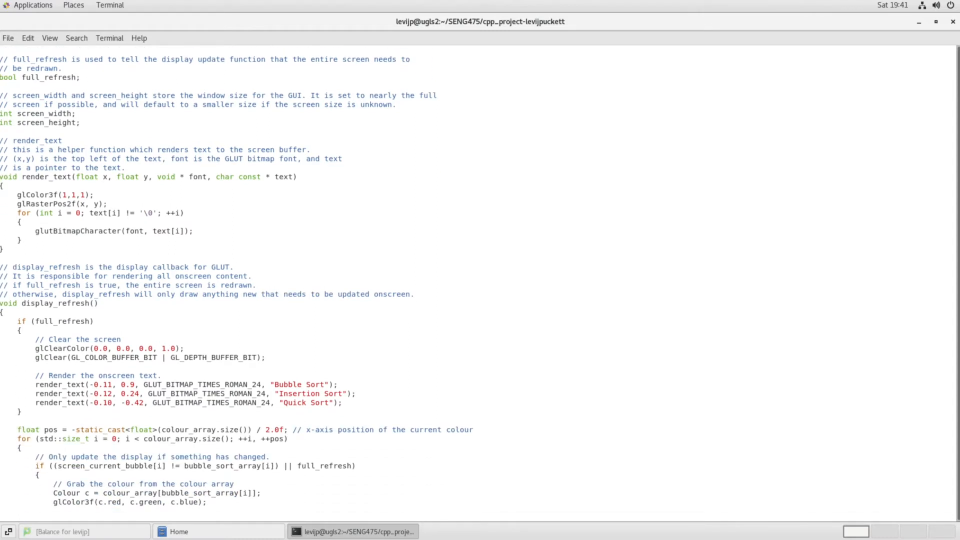
scroll("down", 3)
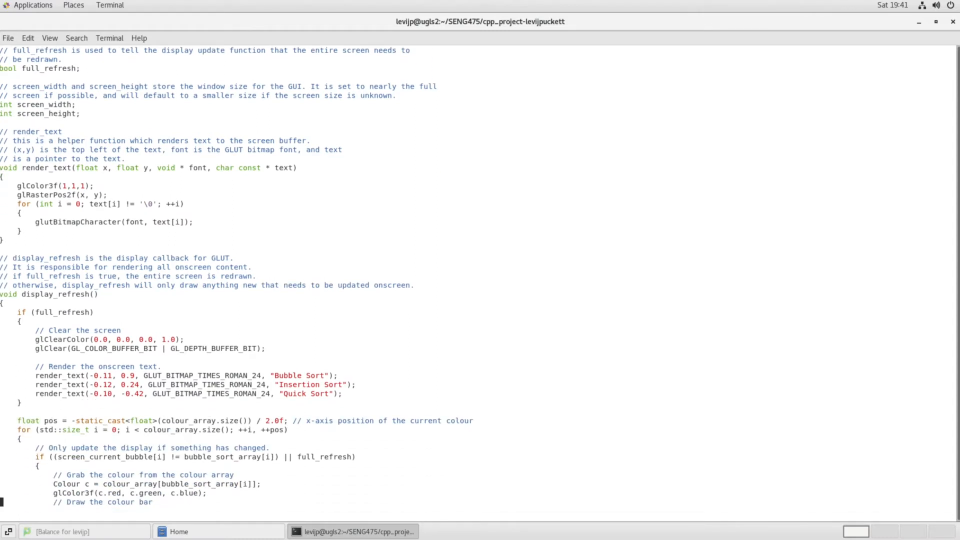
scroll("down", 3)
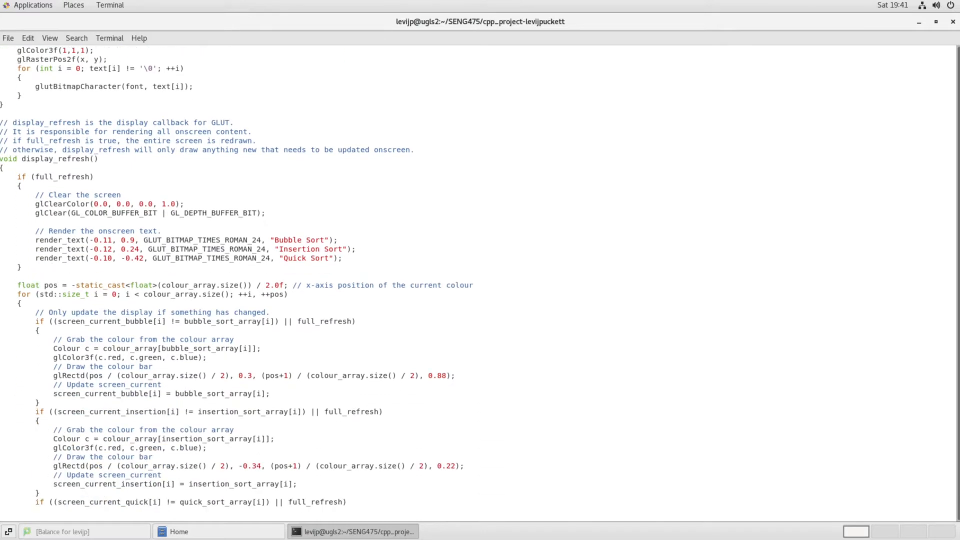
scroll("down", 3)
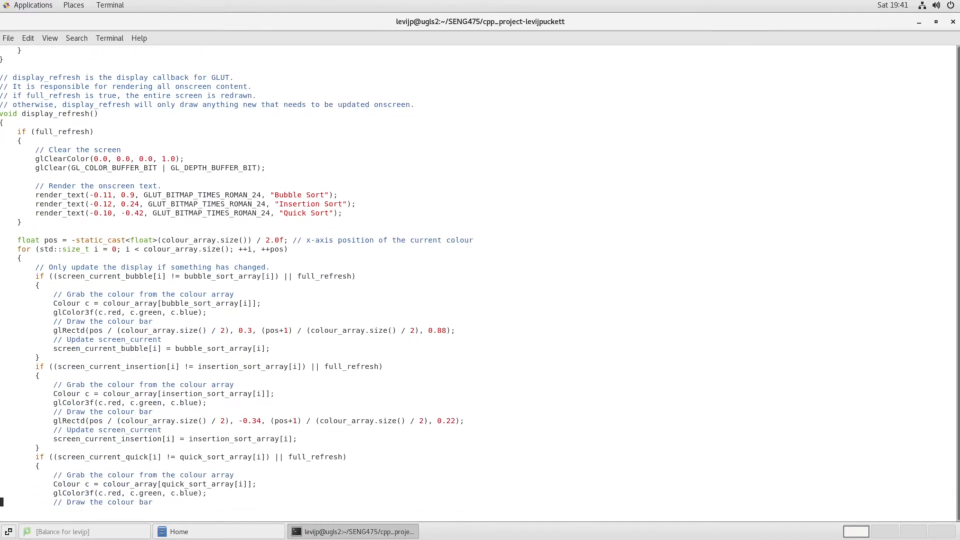
scroll("down", 3)
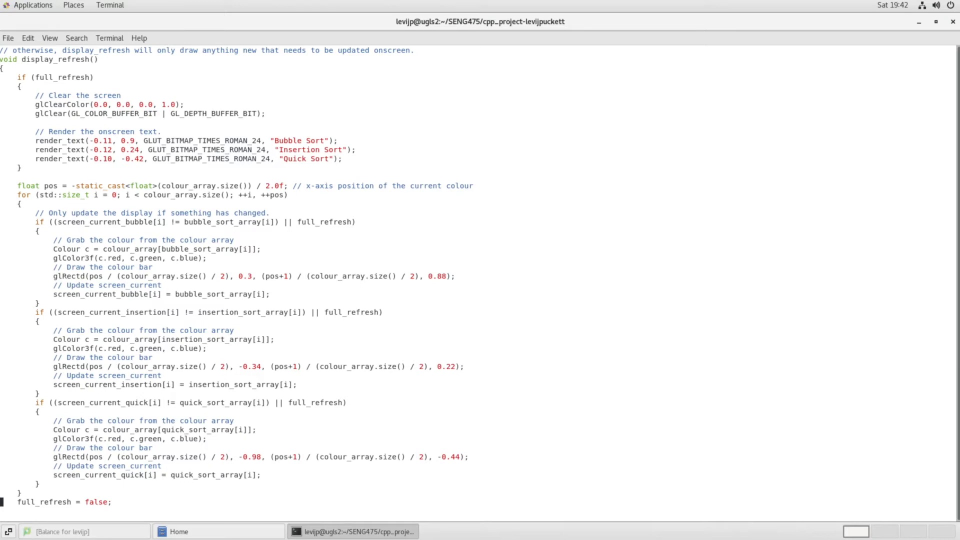
scroll("down", 3)
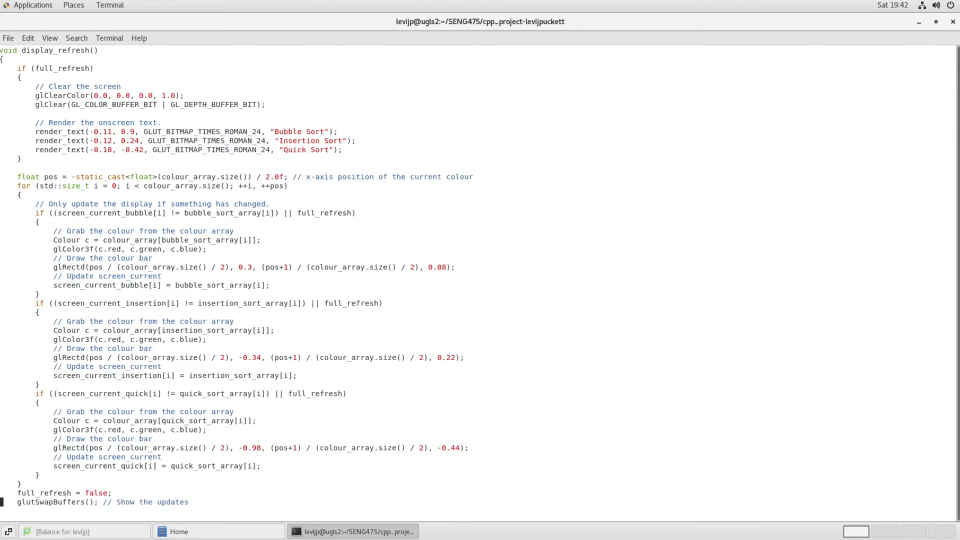
scroll("down", 3)
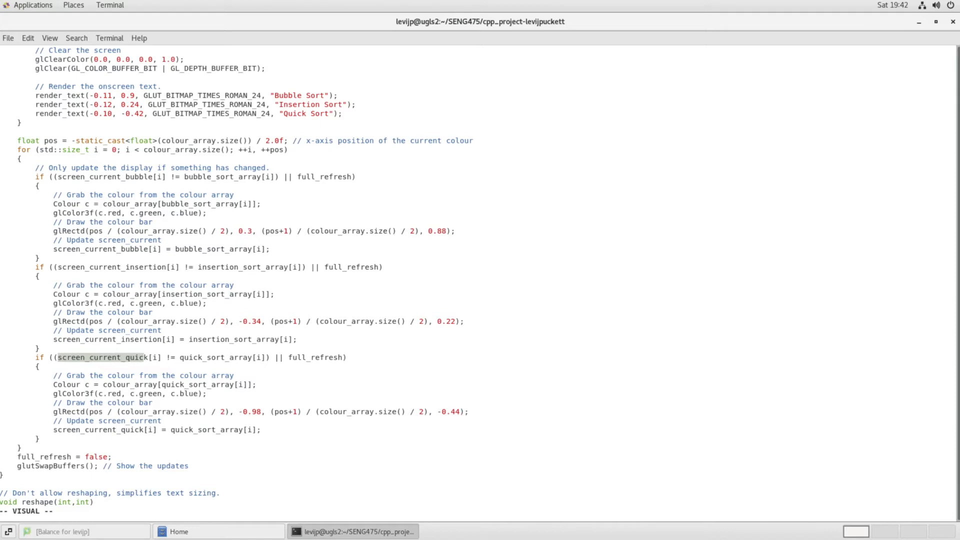
Scroll into main to the shuffle switch with cases 0–3 and default.
scroll("down", 3)
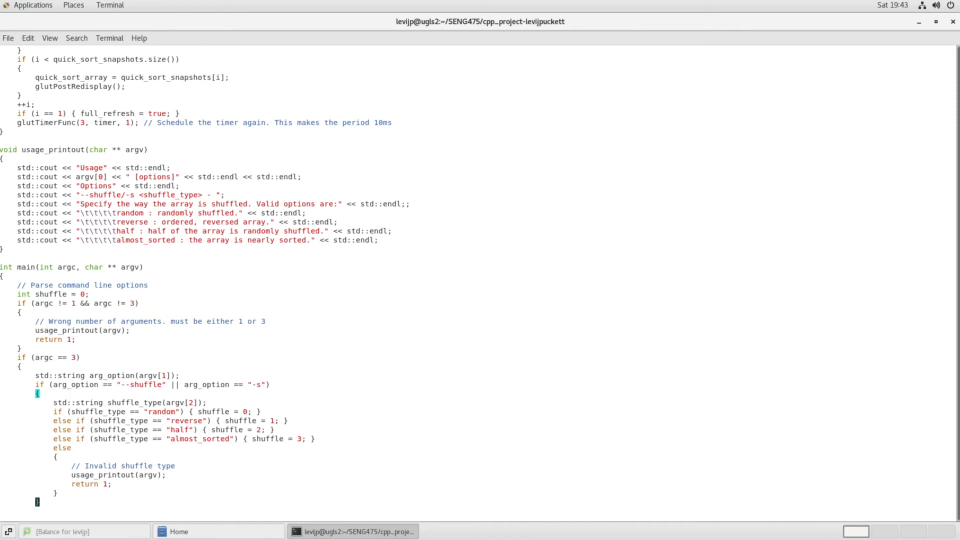
scroll("down", 3)
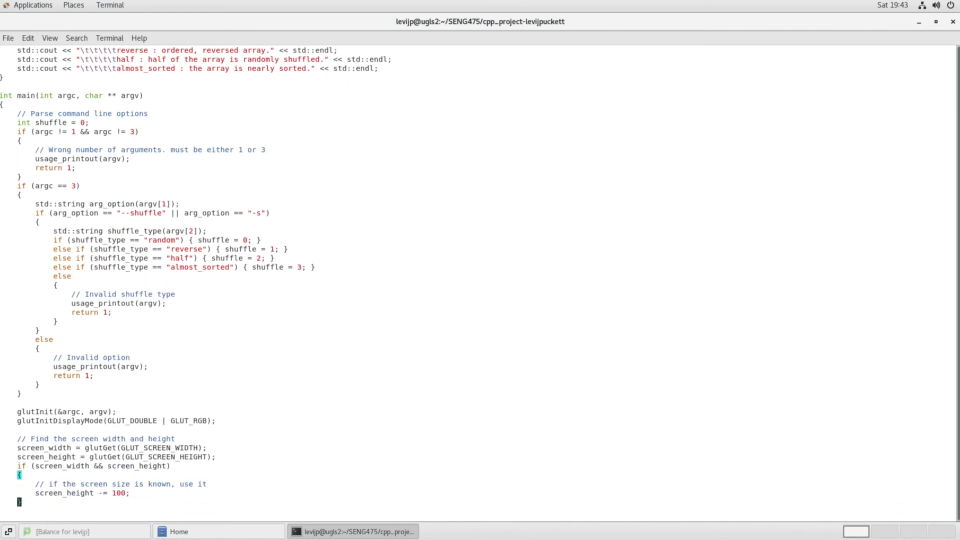
scroll("down", 3)
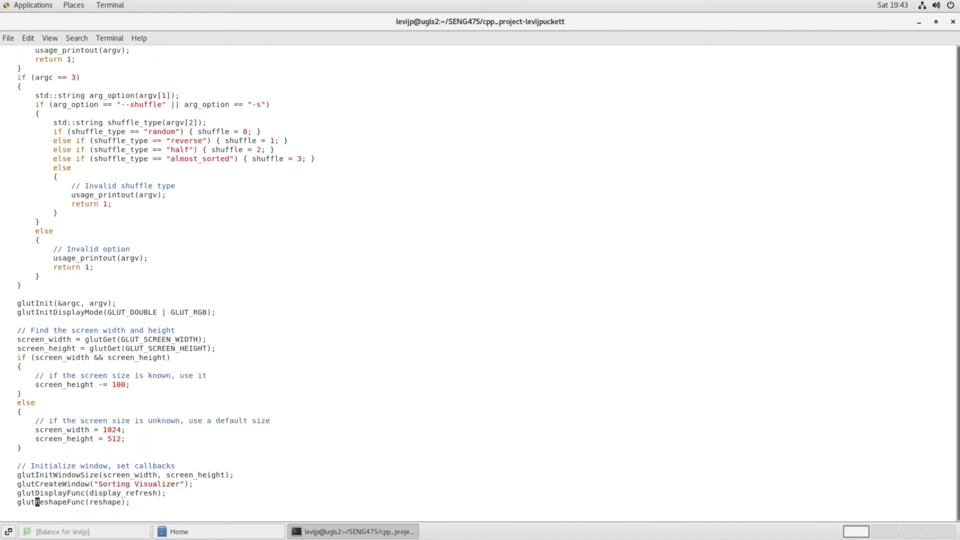
scroll("down", 3)
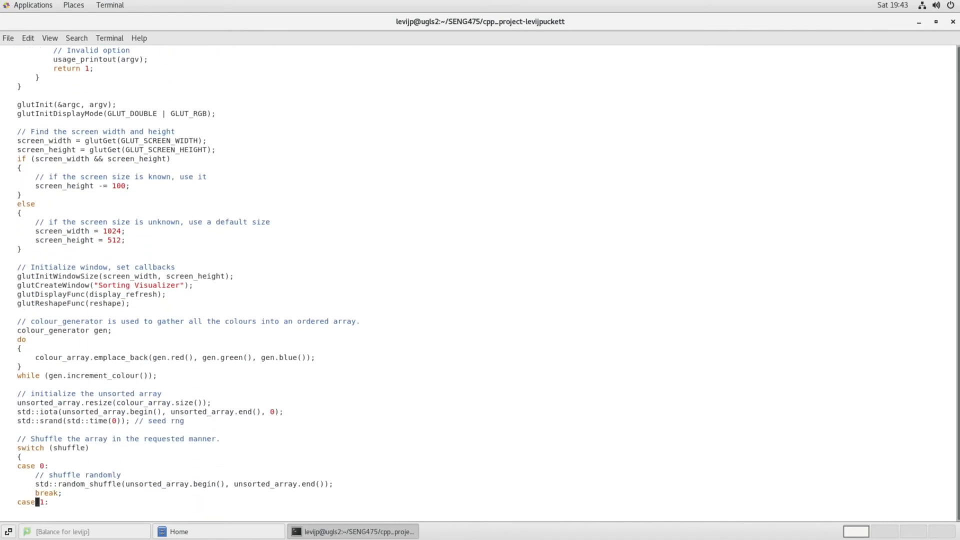
scroll("down", 3)
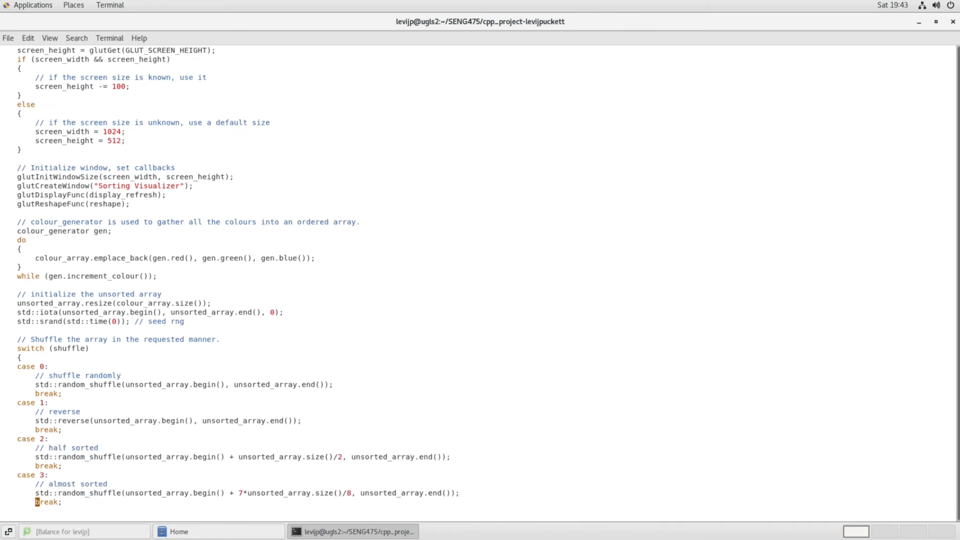
scroll("down", 3)
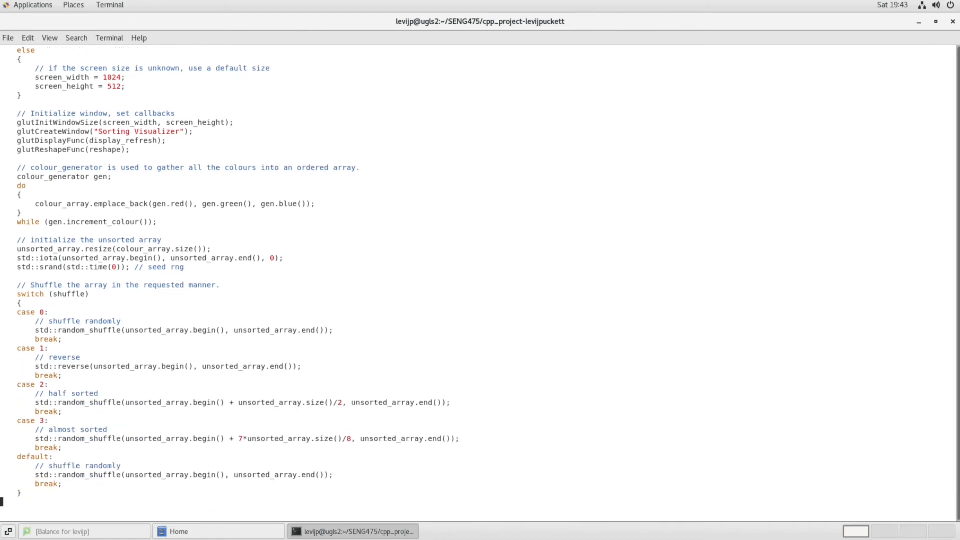
scroll("down", 3)
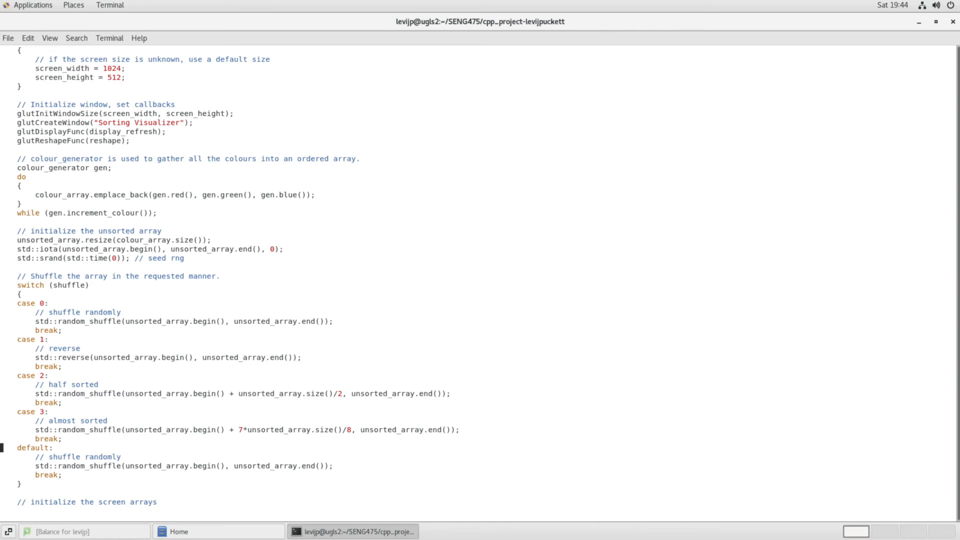
Scroll through the screen/storage array setup and the one-second glutTimerFunc handoff.
scroll("down", 3)
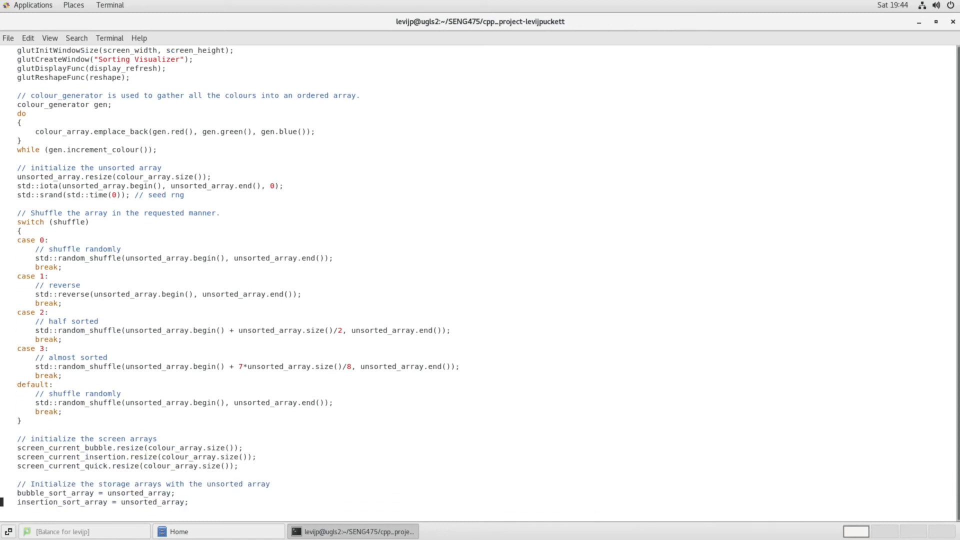
scroll("down", 3)
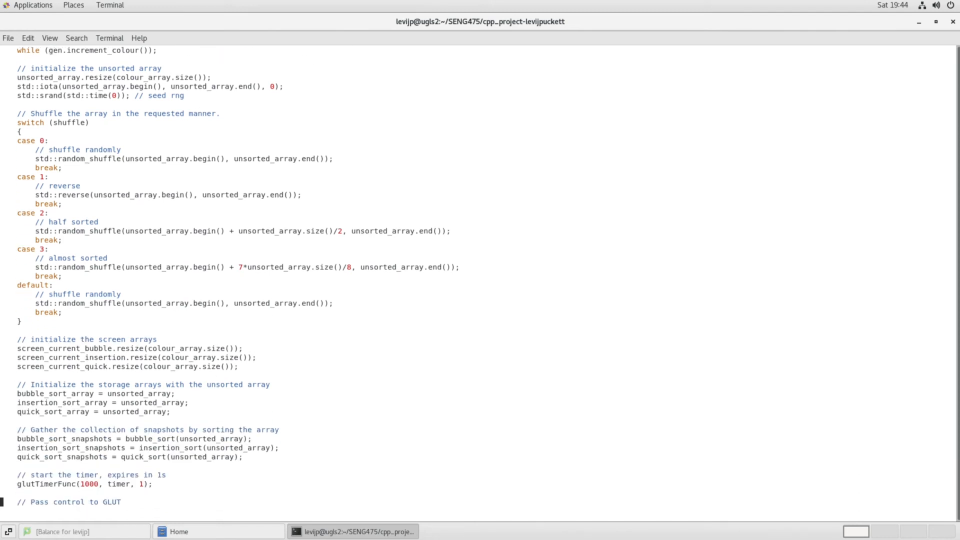
scroll("down", 3)
type("b")
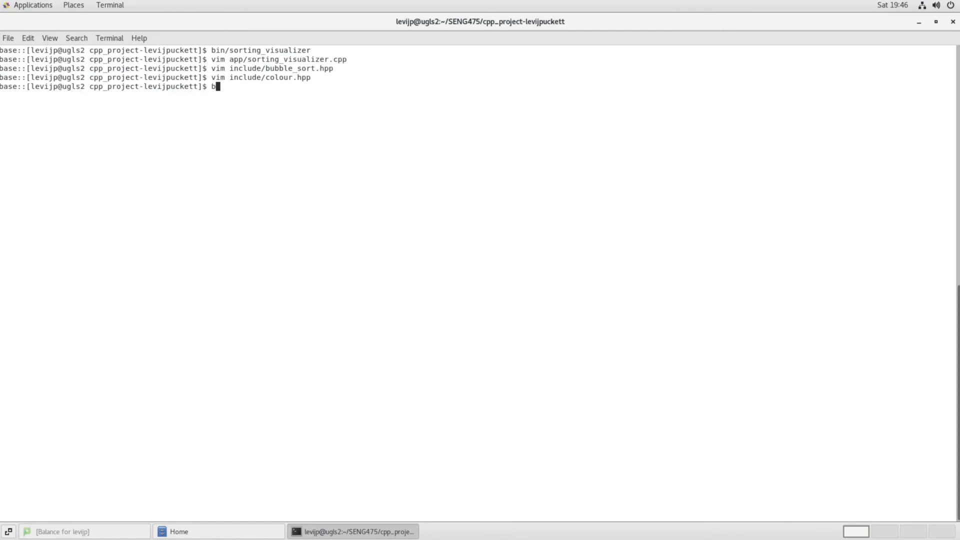
Run bin/sorting_visualizer --shuffle reverse, watch the three sorts, then close the window.
type("in/sorting_visualizer")
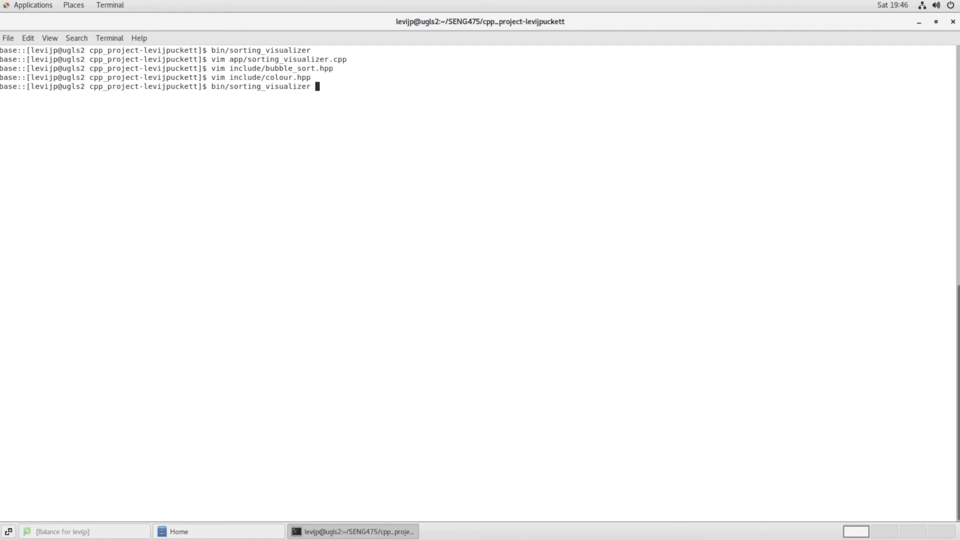
type("-s")
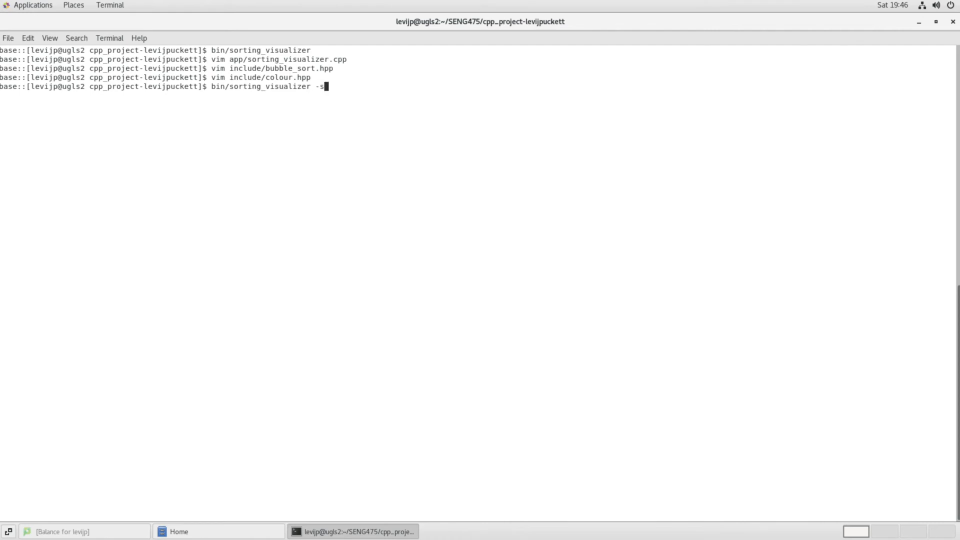
type("-")
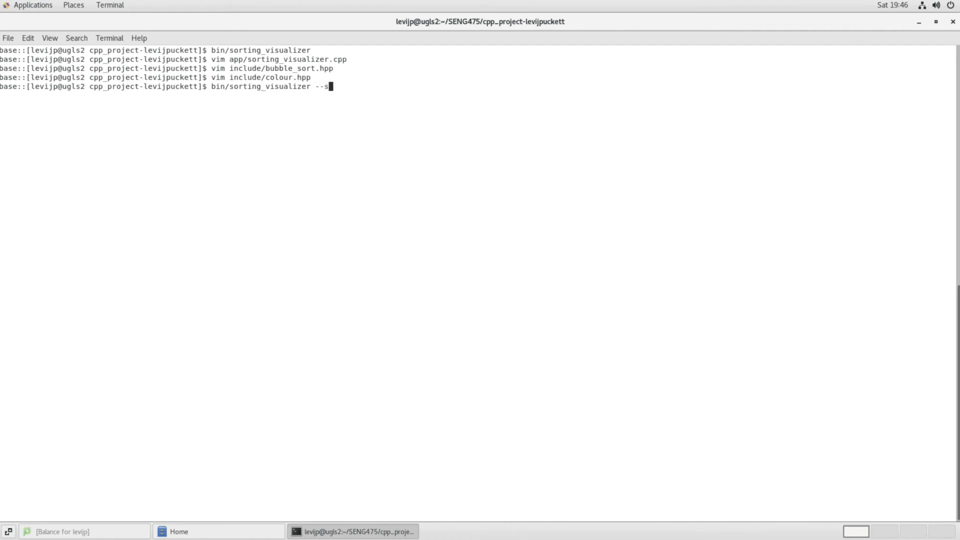
type("huf")
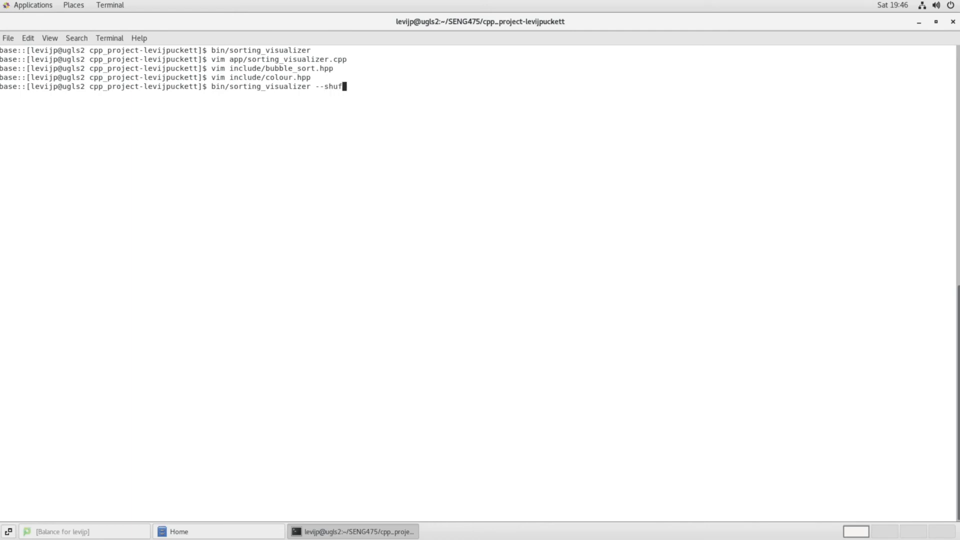
type("fle reve")
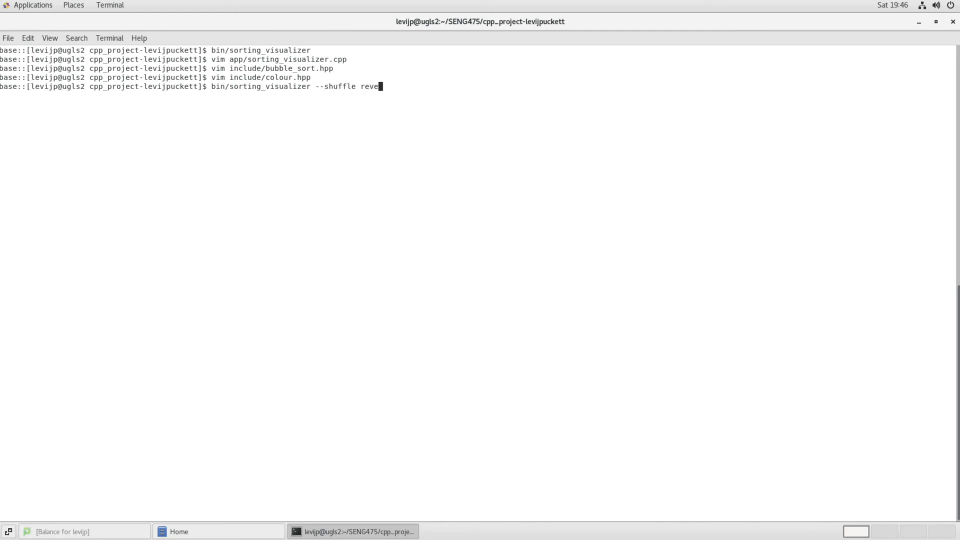
type("rse")
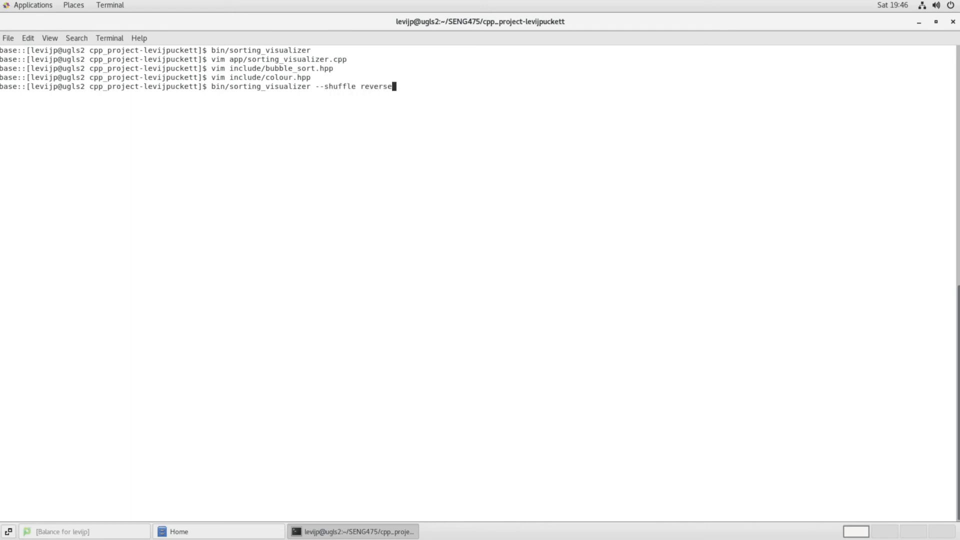
key("Return")
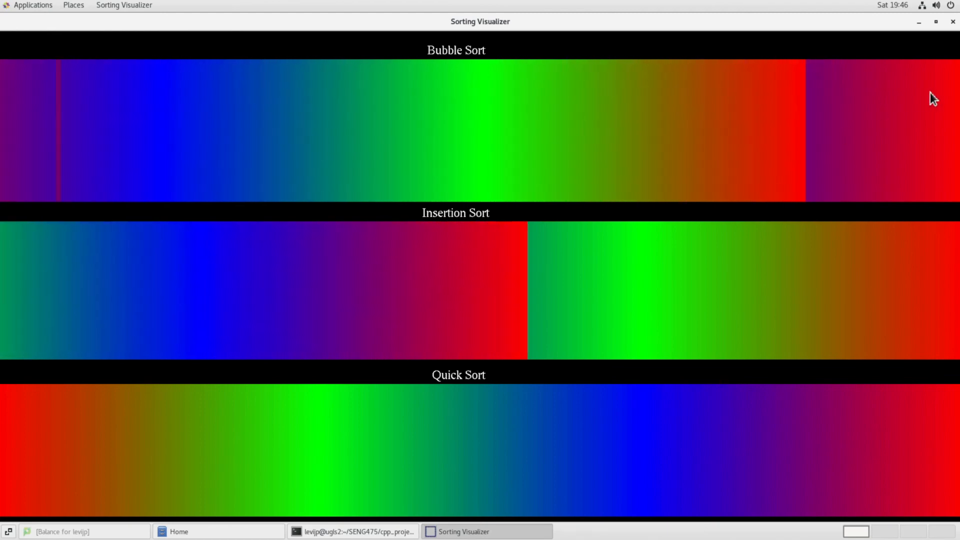
left_click(355, 531)
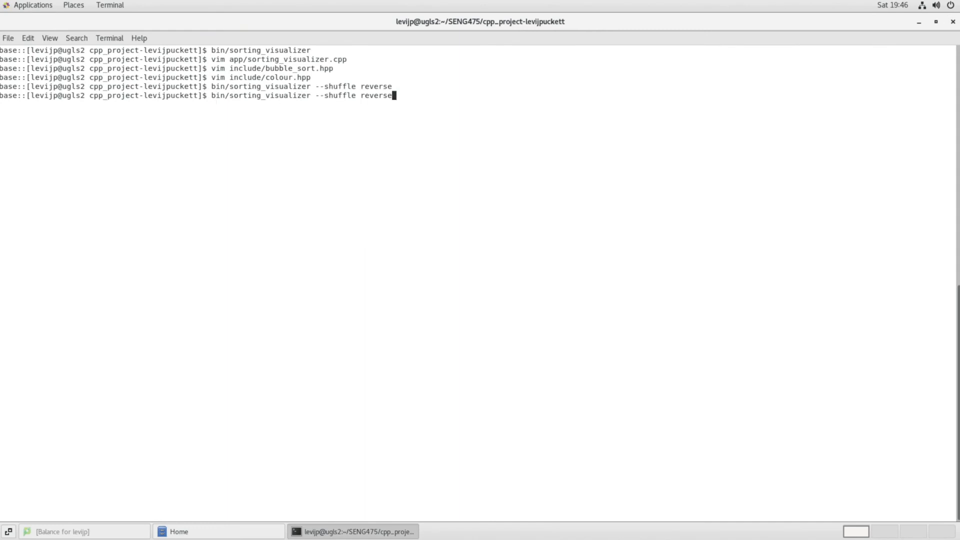
Run bin/sorting_visualizer --shuffle almost_sorted until sorted, then close the window.
type("alm")
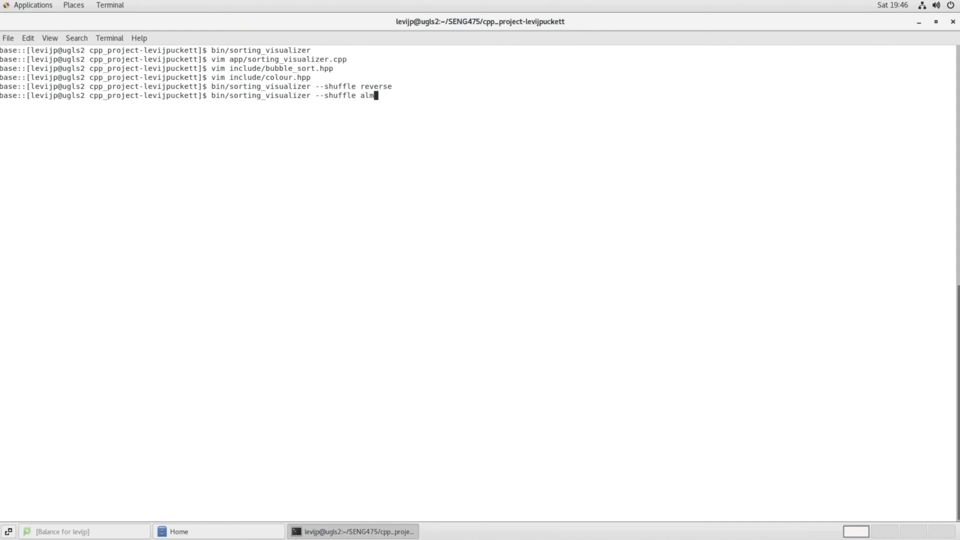
type("ost_sorted")
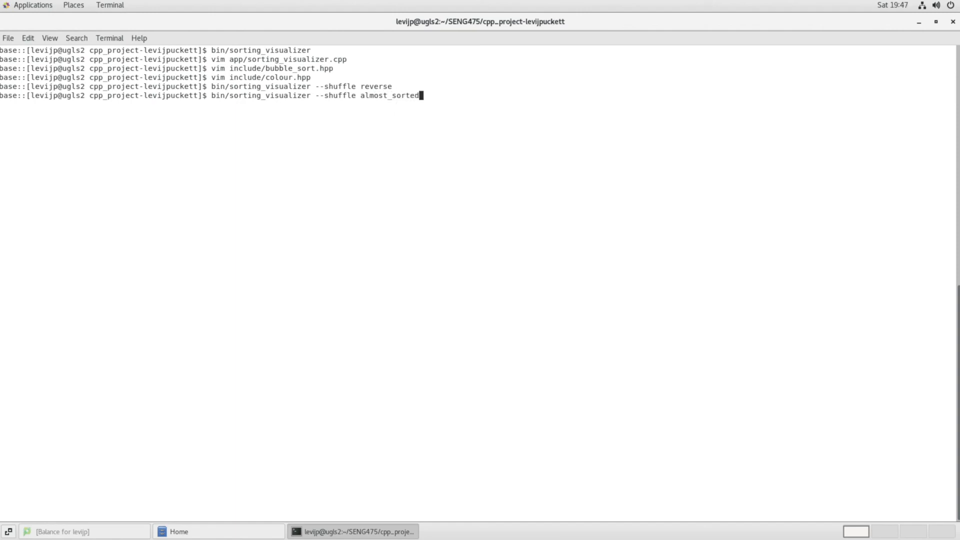
key("Return")
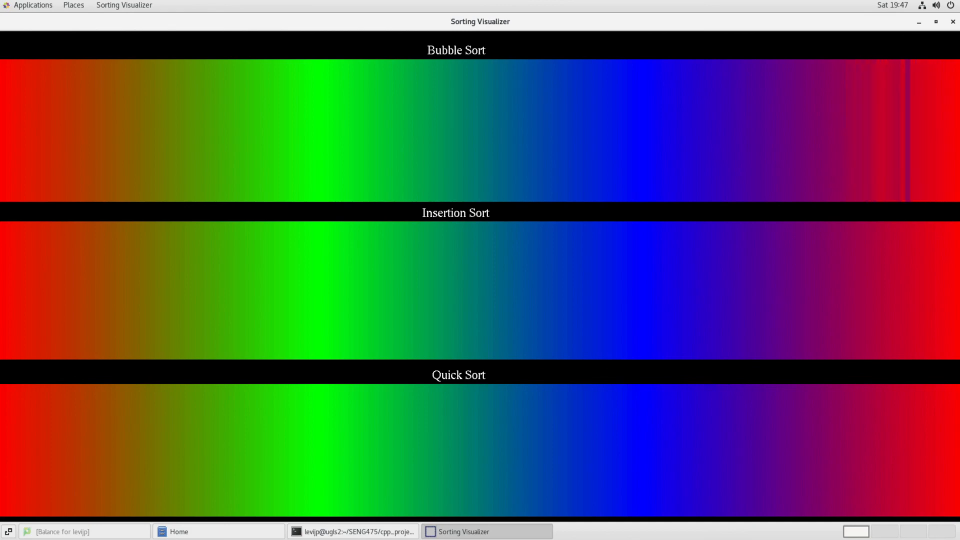
left_click(352, 531)
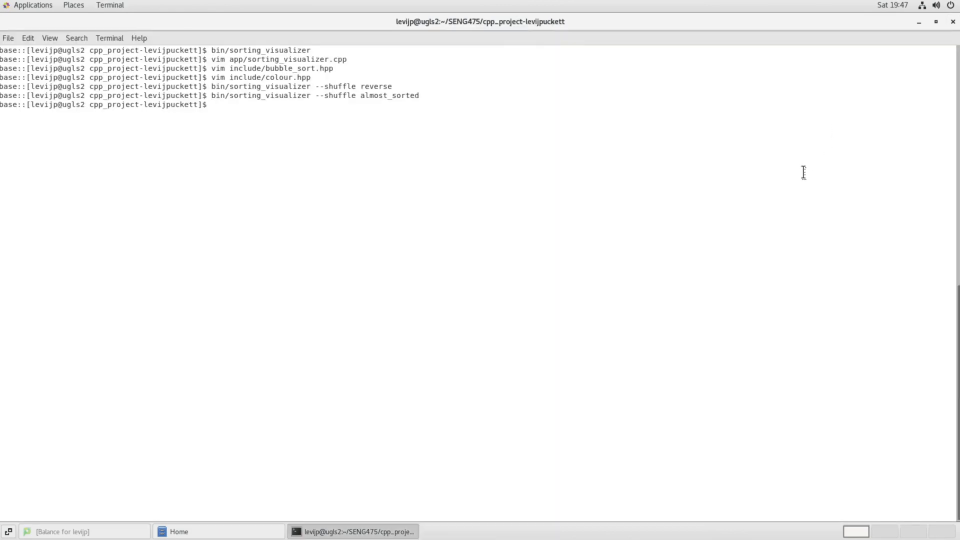